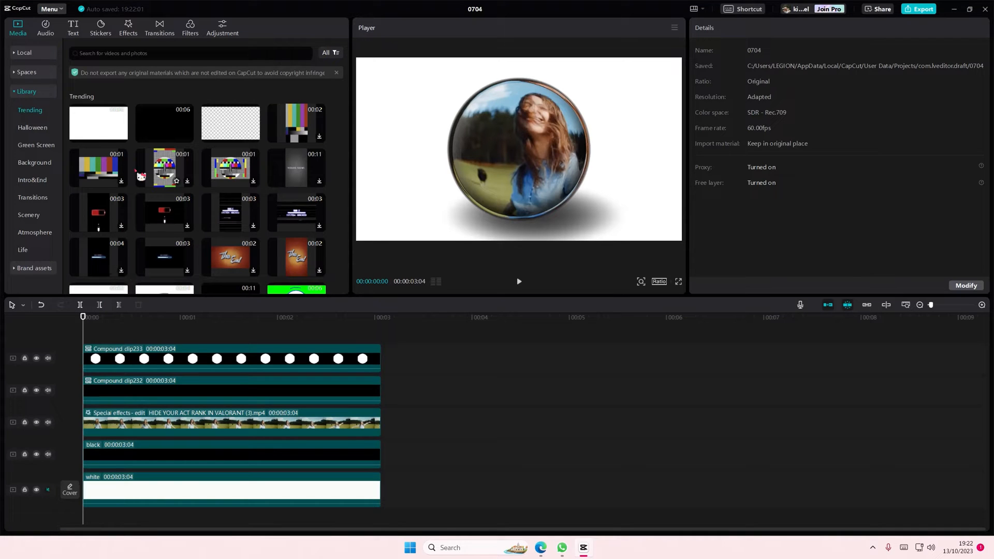
Open the Effects library to find the Tilt-Shift Lens video effect.
left_click(128, 25)
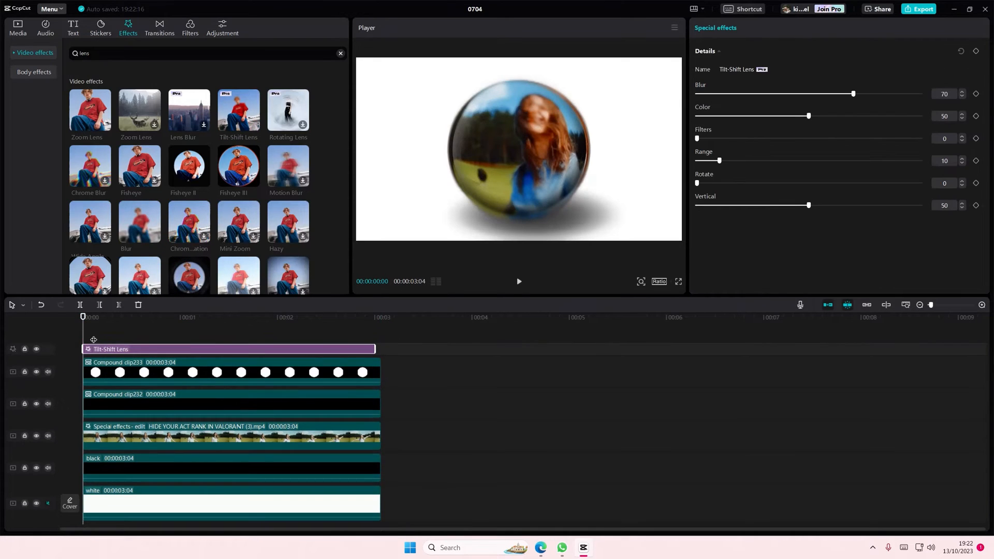
Start an export, triggering the Pro-material notice for Tilt-Shift Lens.
left_click(917, 8)
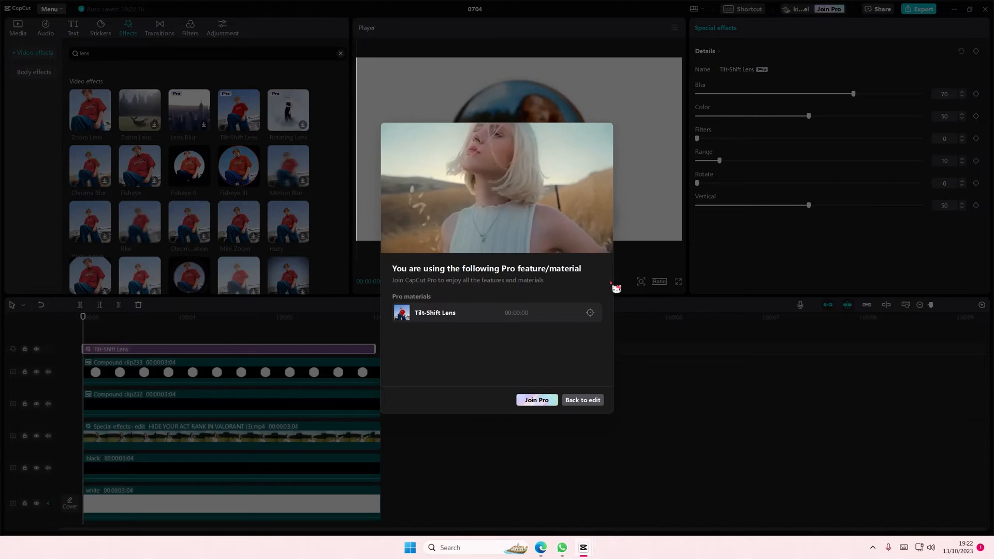
Return to editing, drop the Pro Tilt-Shift Lens effect, and reopen export settings.
left_click(581, 400)
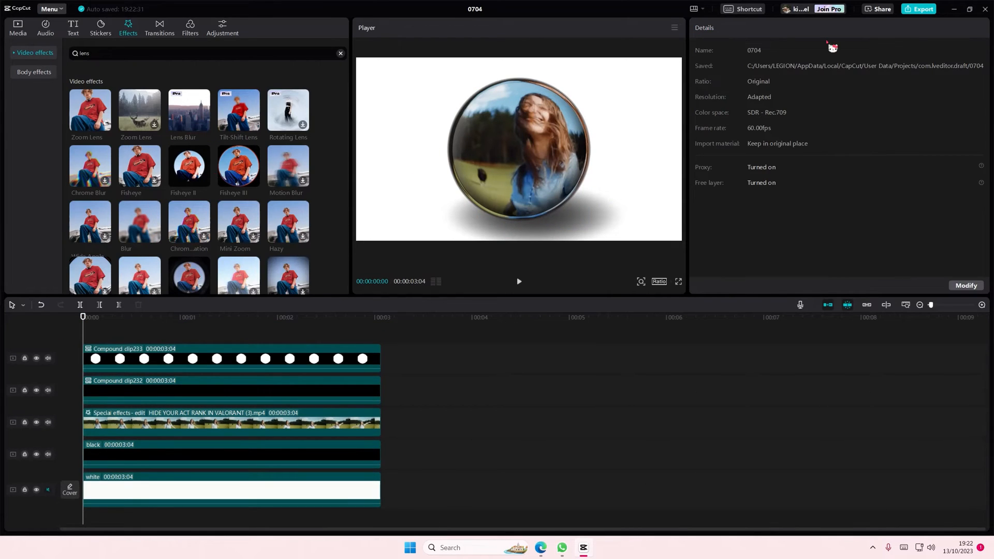
left_click(918, 9)
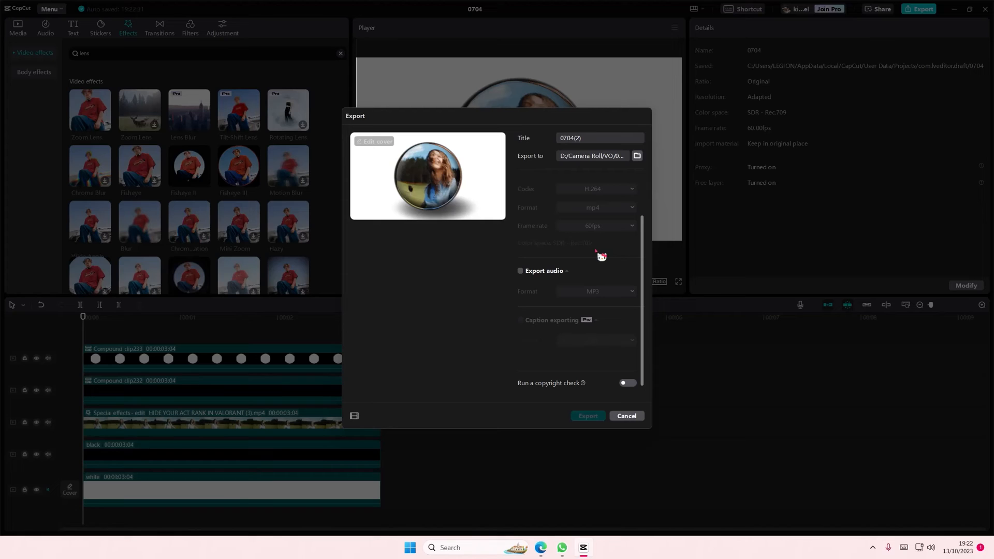
mouse_move(528, 328)
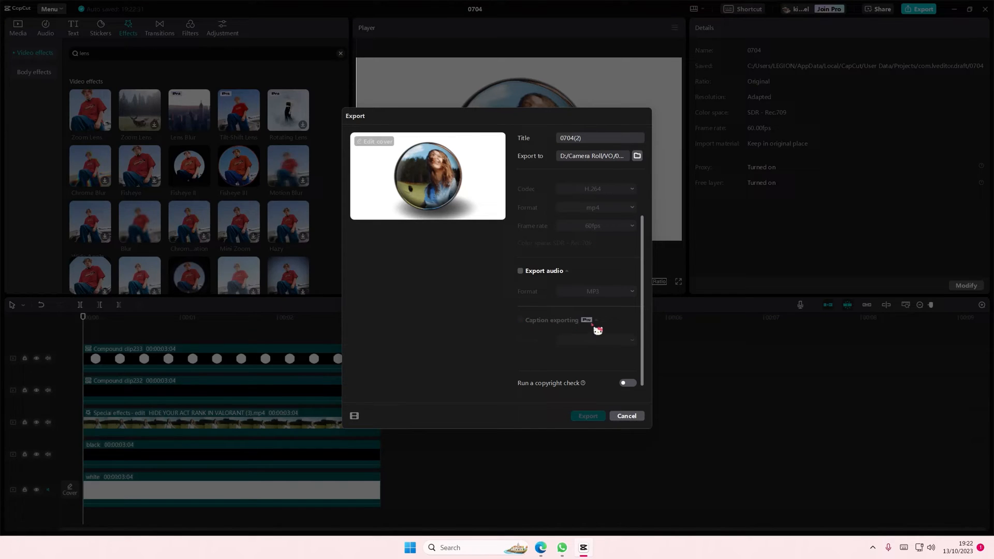
mouse_move(621, 311)
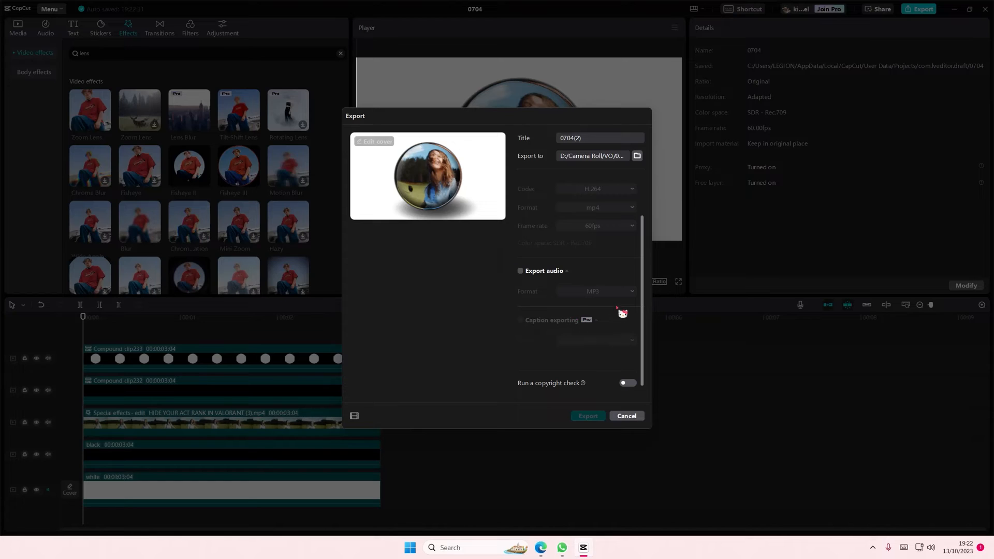
mouse_move(609, 351)
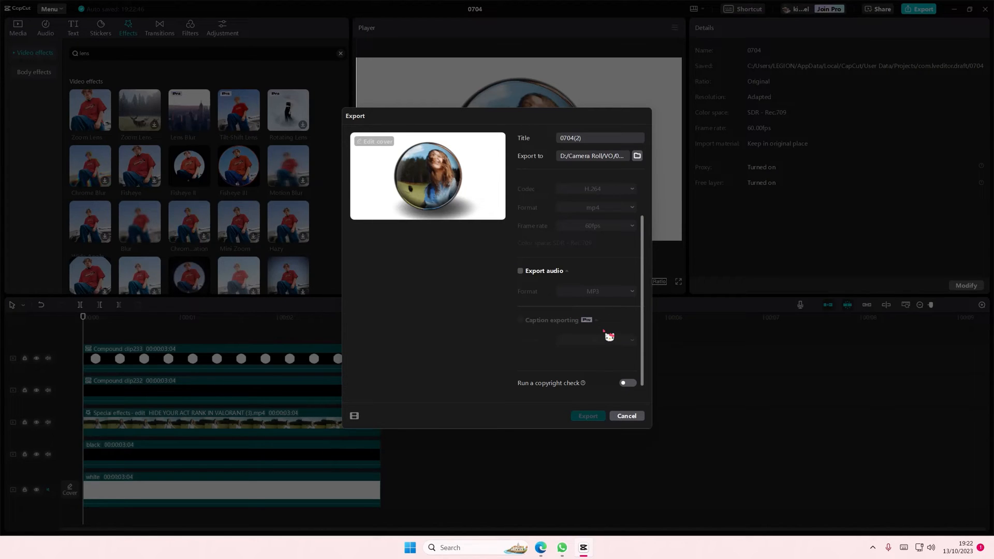
mouse_move(614, 340)
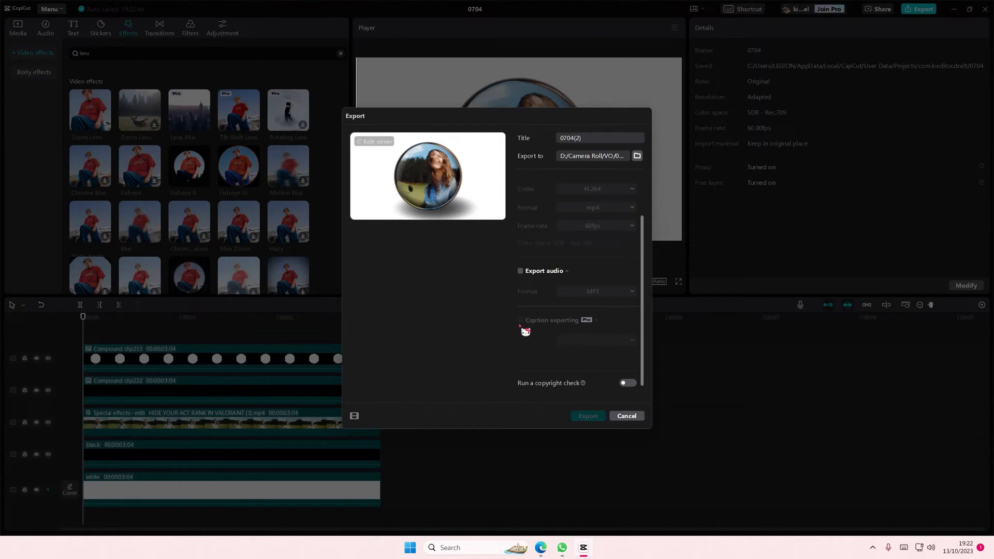
mouse_move(549, 327)
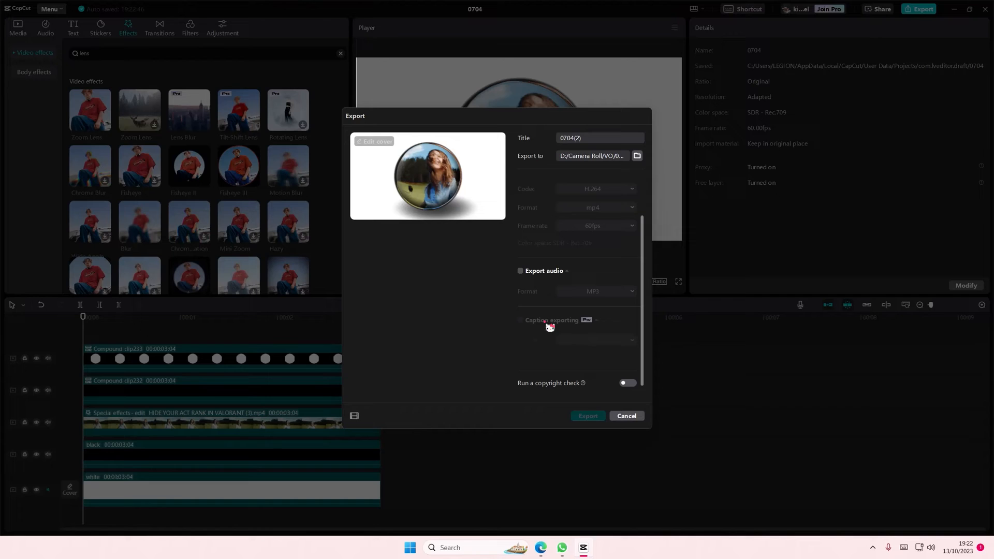
Enable video exporting and export the sphere video as 1080p 60fps mp4.
left_click(519, 182)
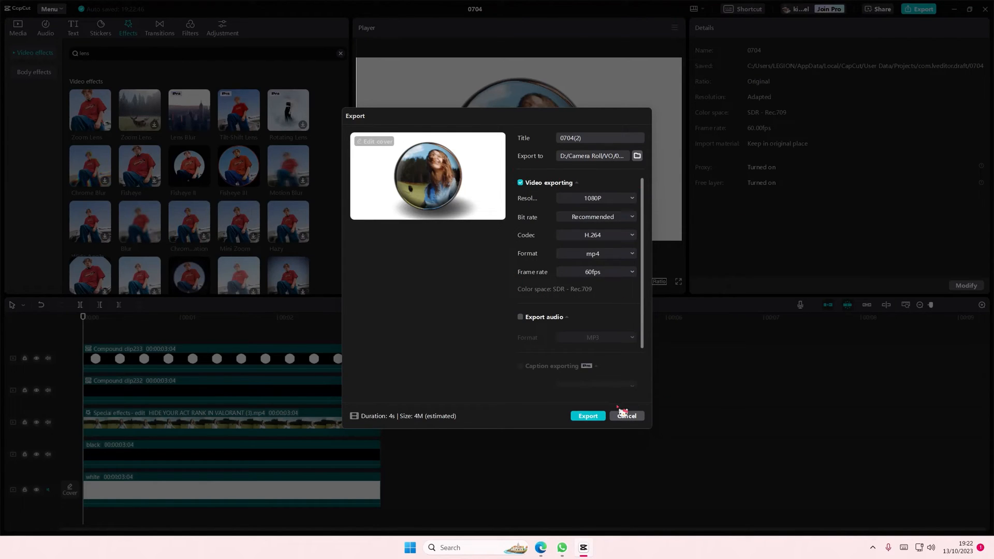
left_click(587, 416)
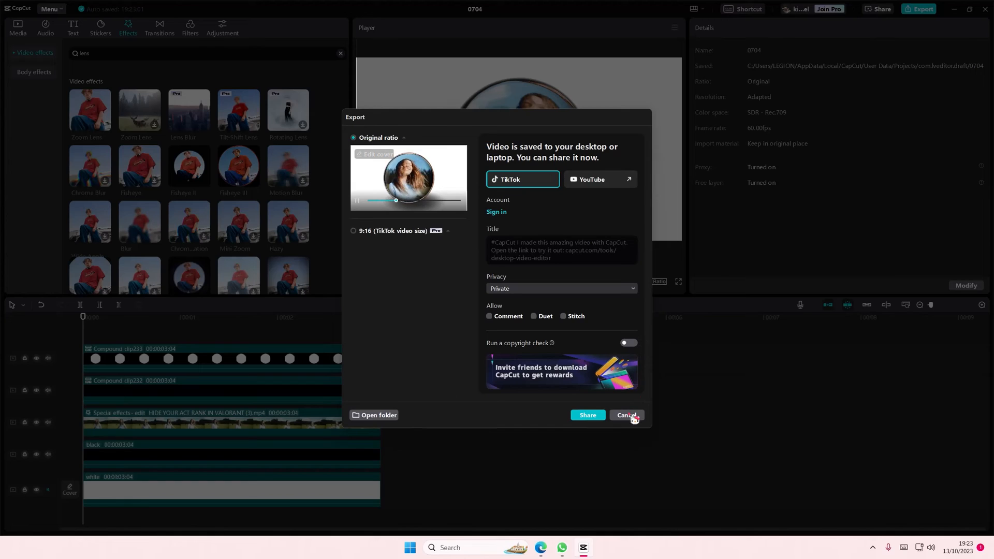
Cancel the share dialog to return to the editor.
left_click(626, 415)
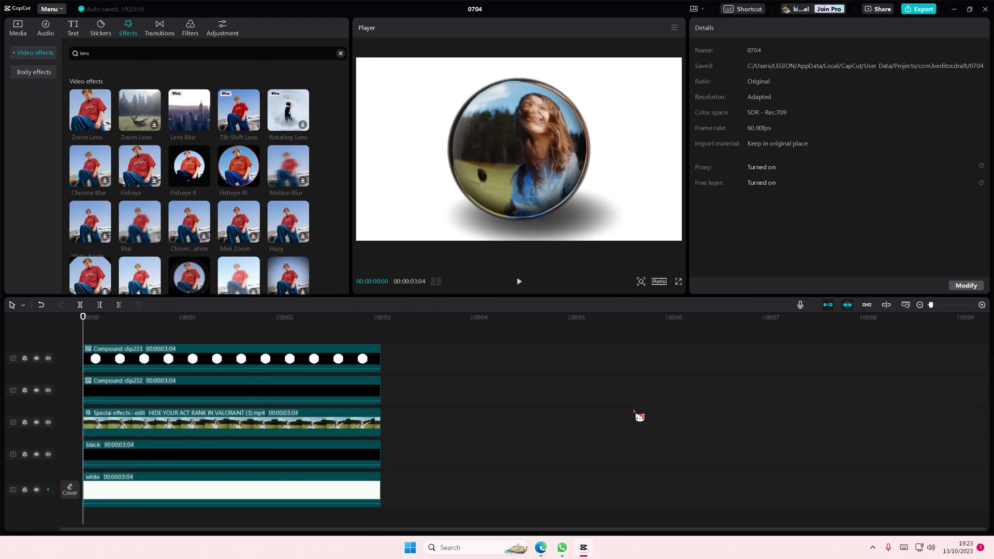
mouse_move(647, 397)
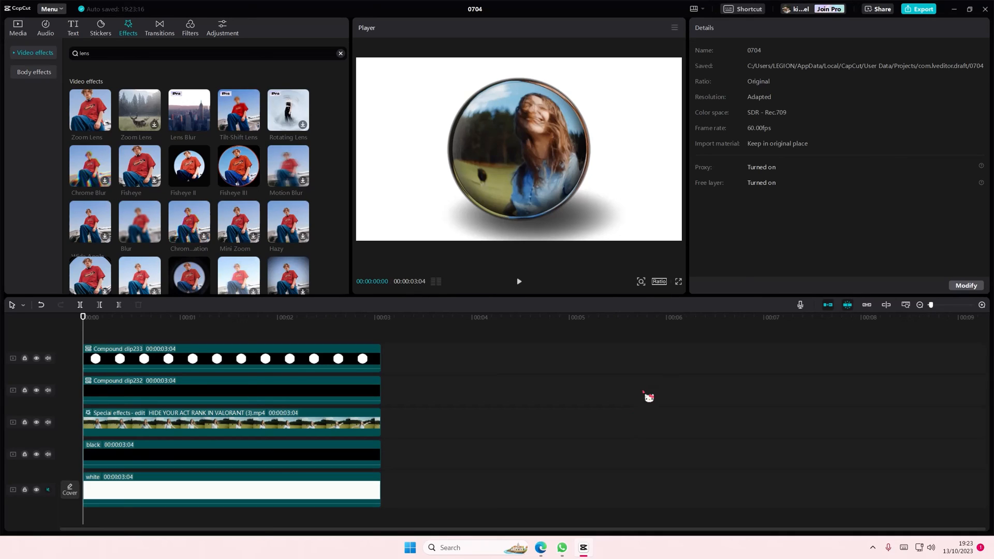